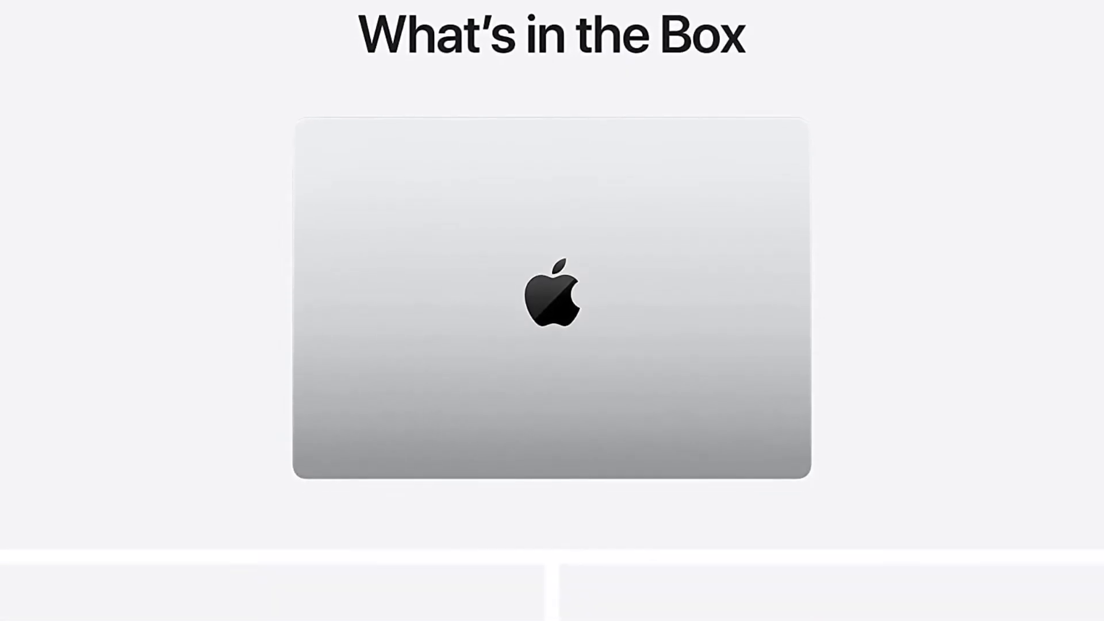
{"action": "scroll", "scroll_direction": "down", "scroll_amount": 3}
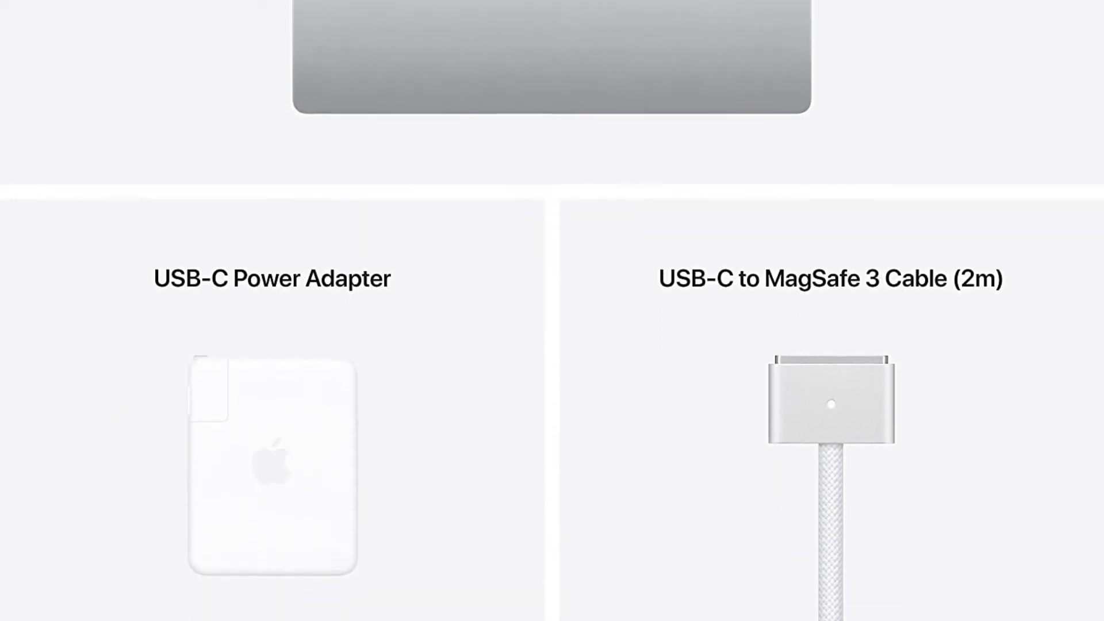
{"action": "scroll", "scroll_direction": "down", "scroll_amount": 3}
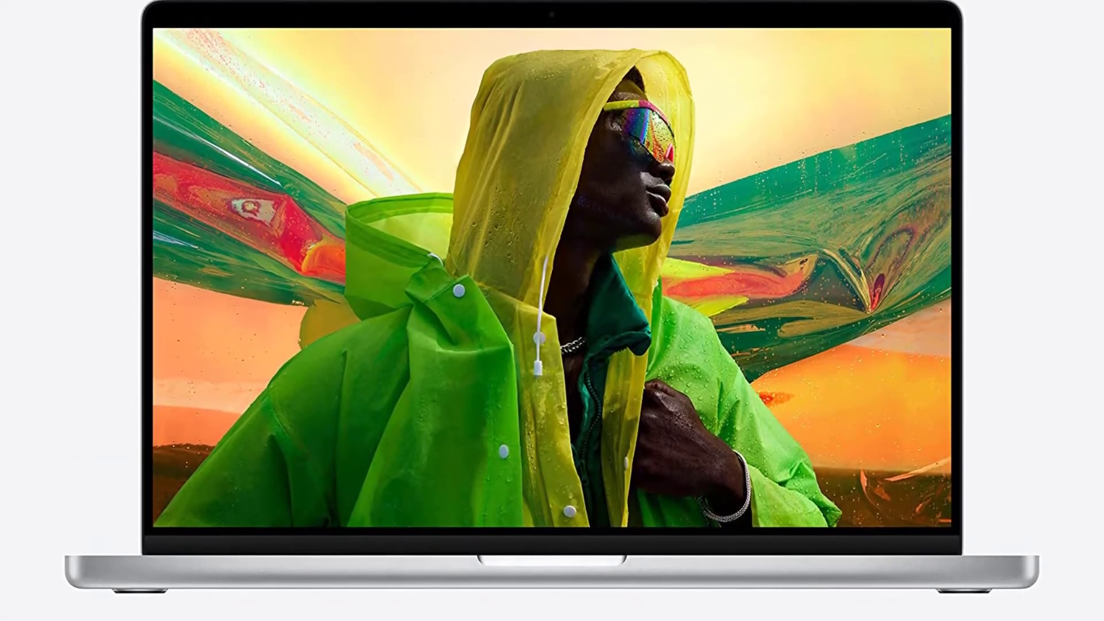
{"action": "scroll", "scroll_direction": "down", "scroll_amount": 3}
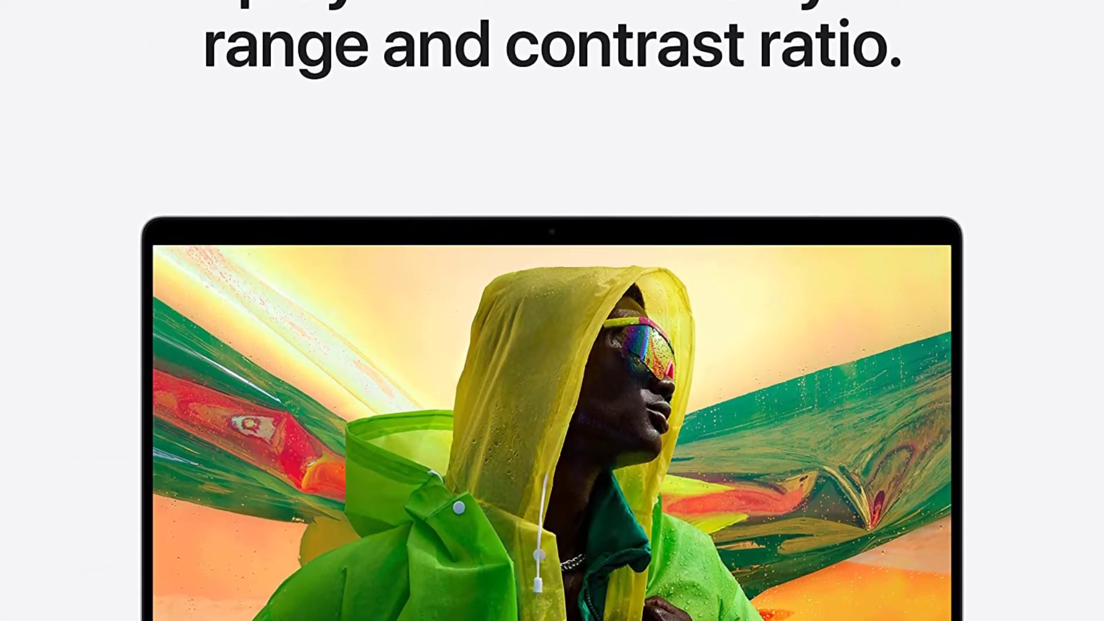
{"action": "scroll", "scroll_direction": "down", "scroll_amount": 3}
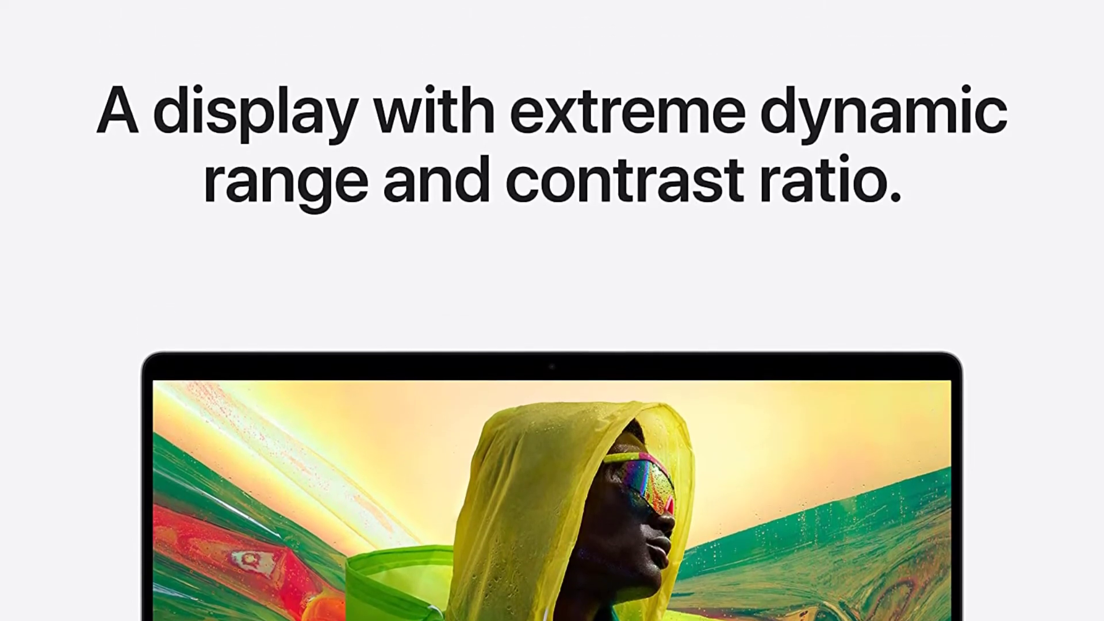